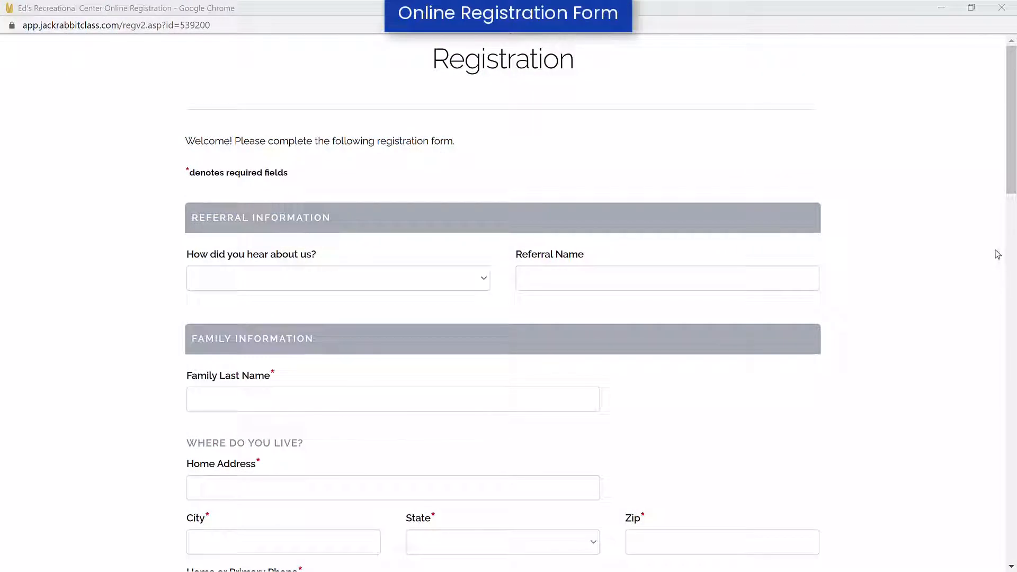
Review the general Online Registration Settings page.
scroll(down, 3)
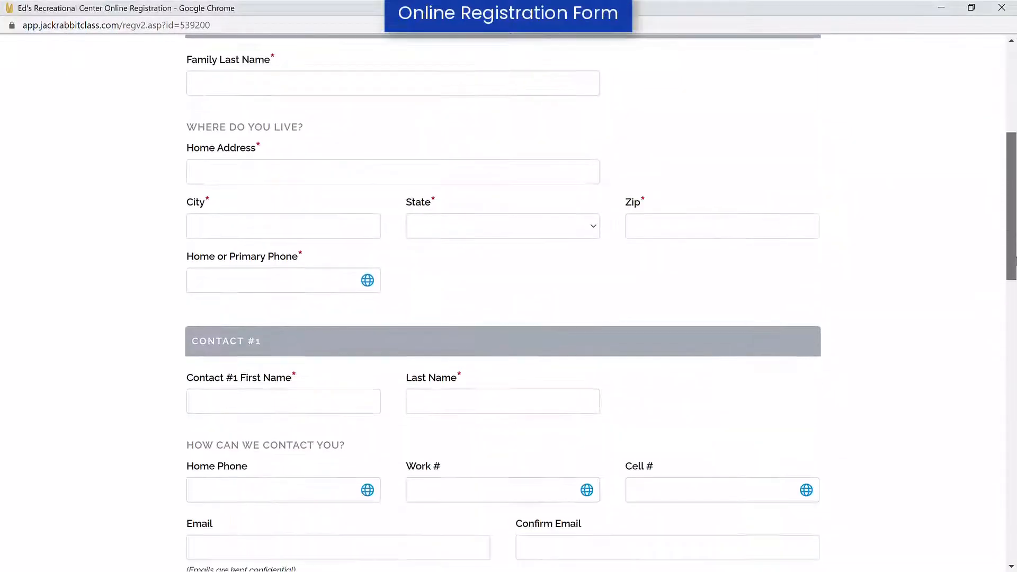
scroll(down, 3)
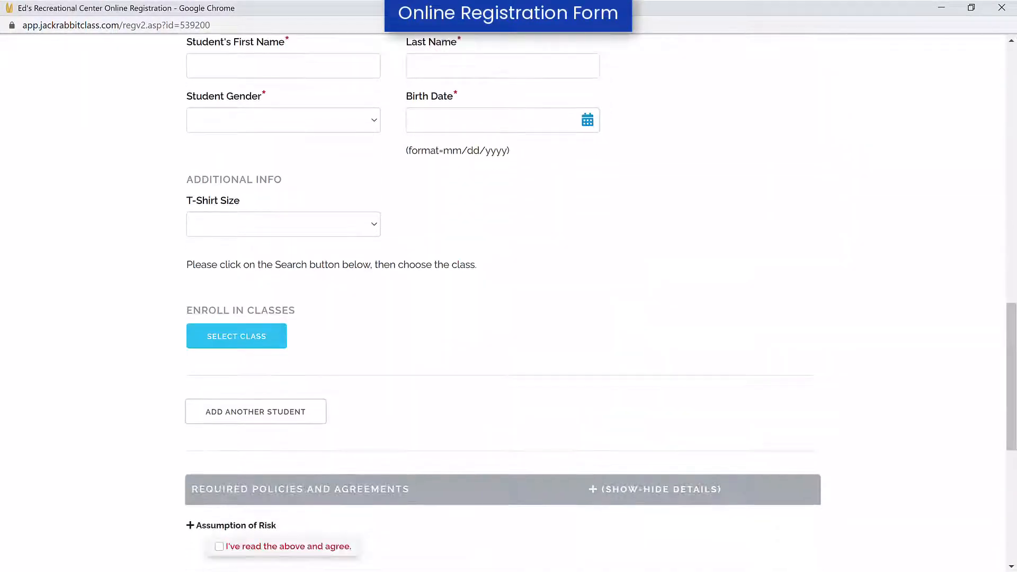
scroll(down, 3)
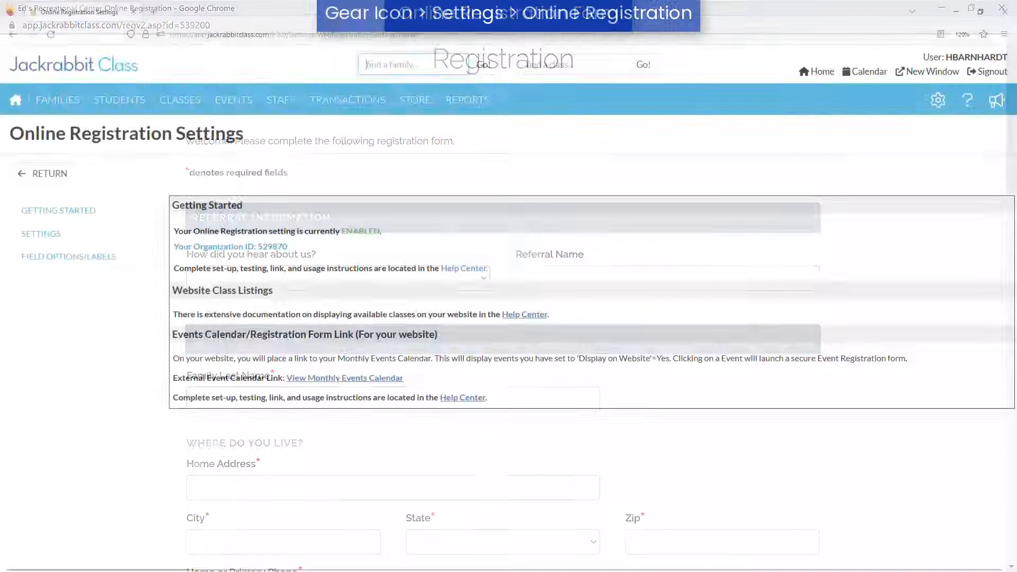
click(40, 233)
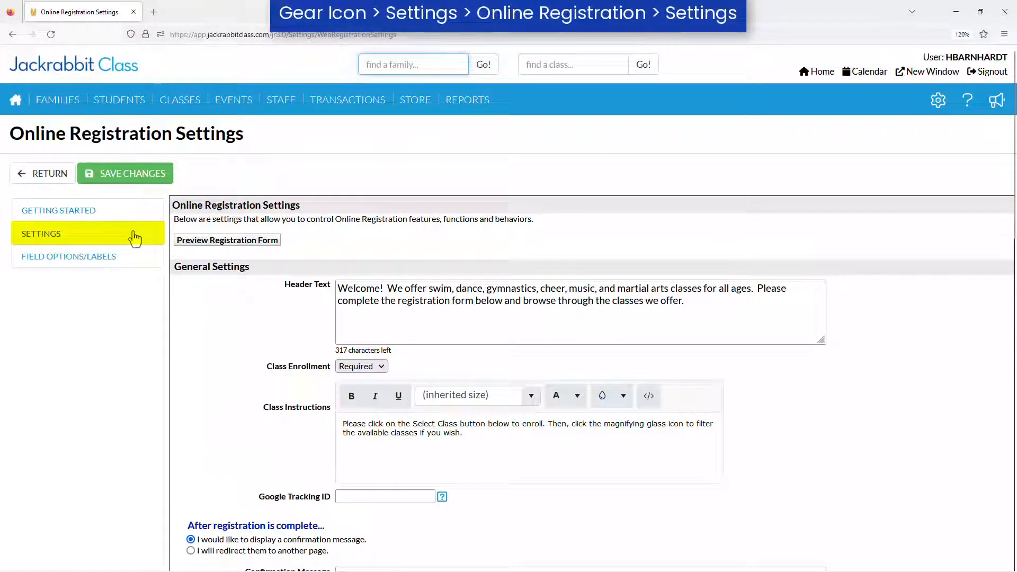
click(68, 257)
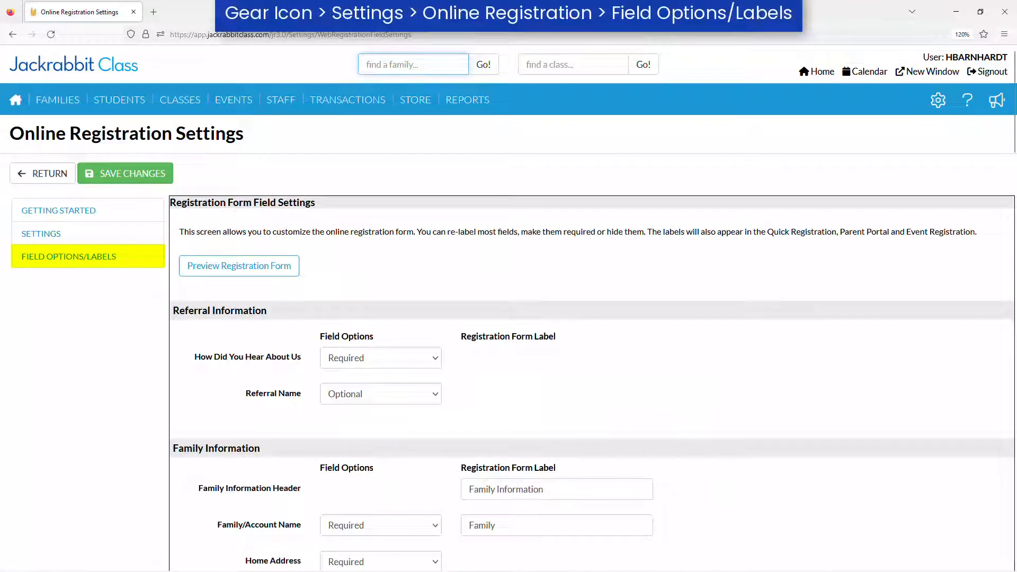
Show the form's Field Options/Labels and preview the registration form.
click(238, 264)
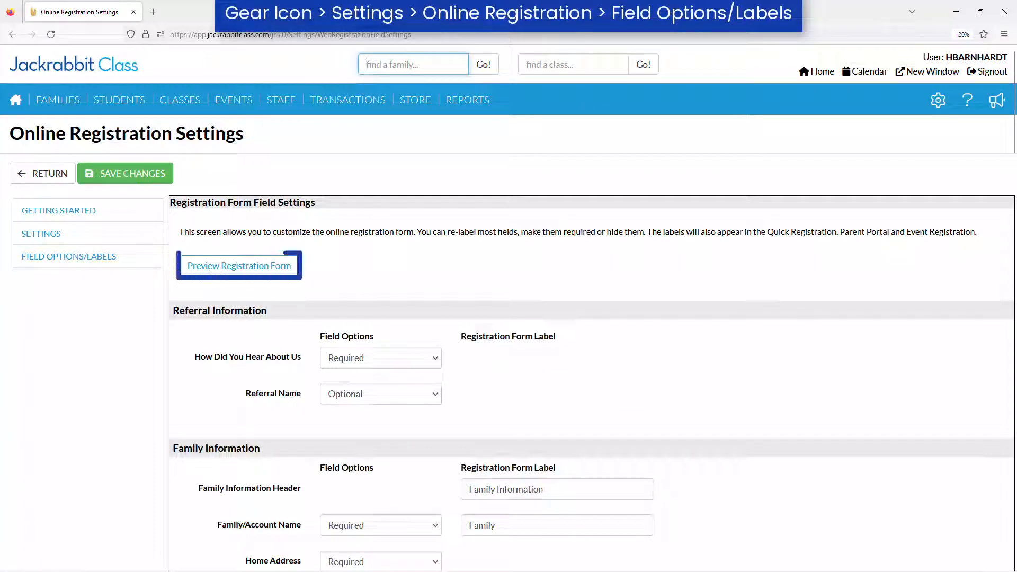
mouse_move(243, 297)
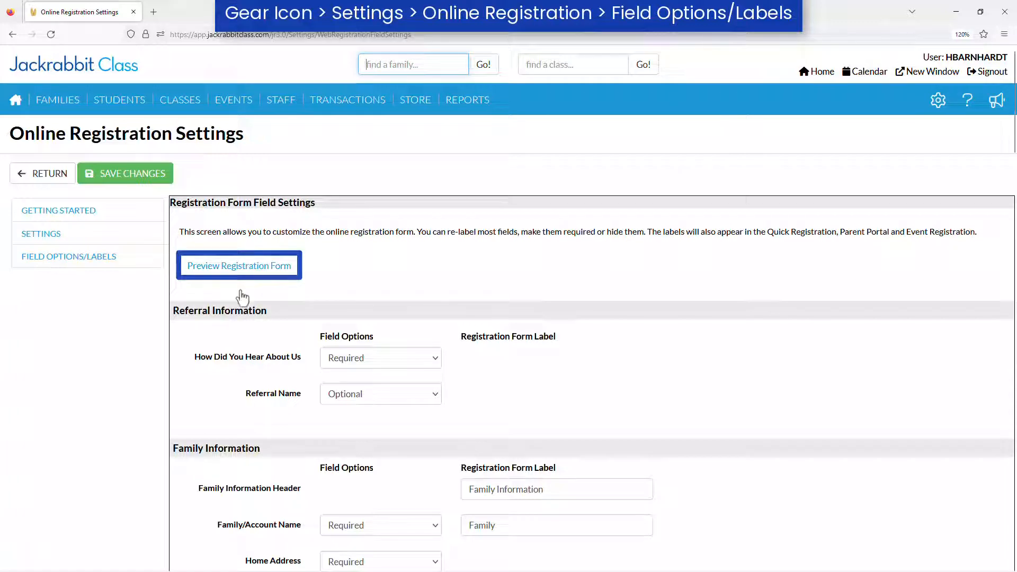
click(239, 265)
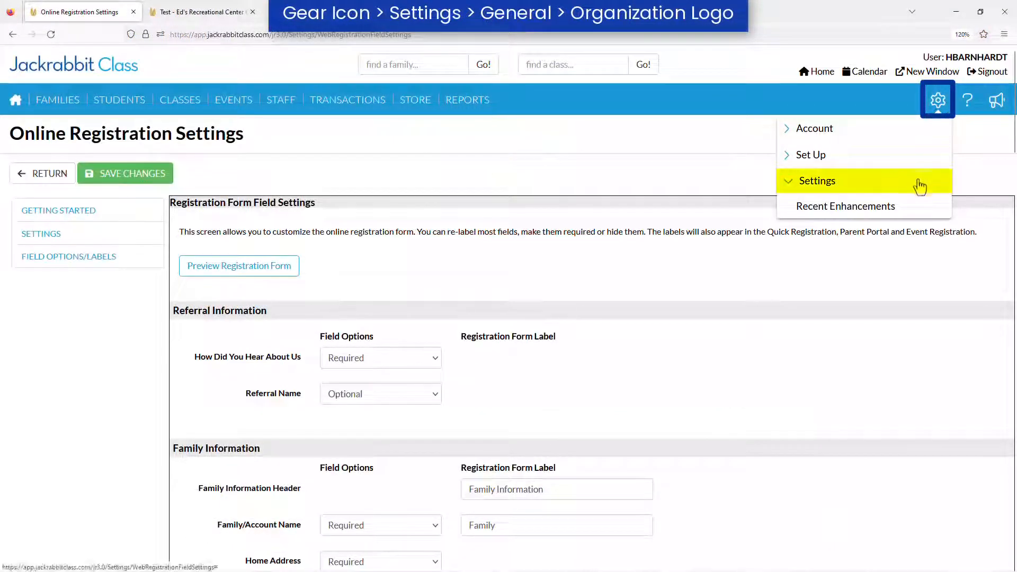
Check the Organization Logo settings, then move from the filled test form to class selection.
click(817, 180)
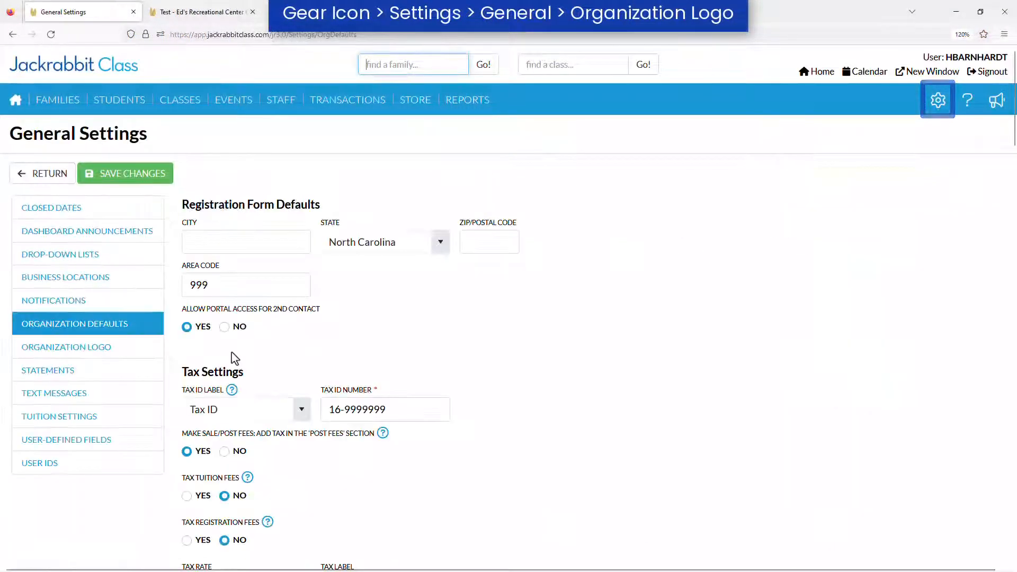
click(66, 346)
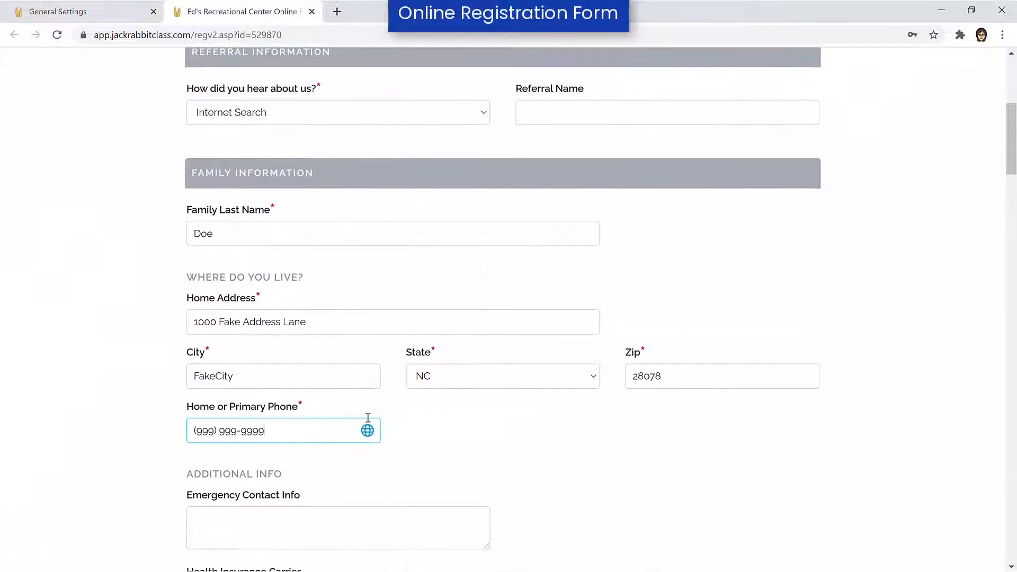
scroll(down, 3)
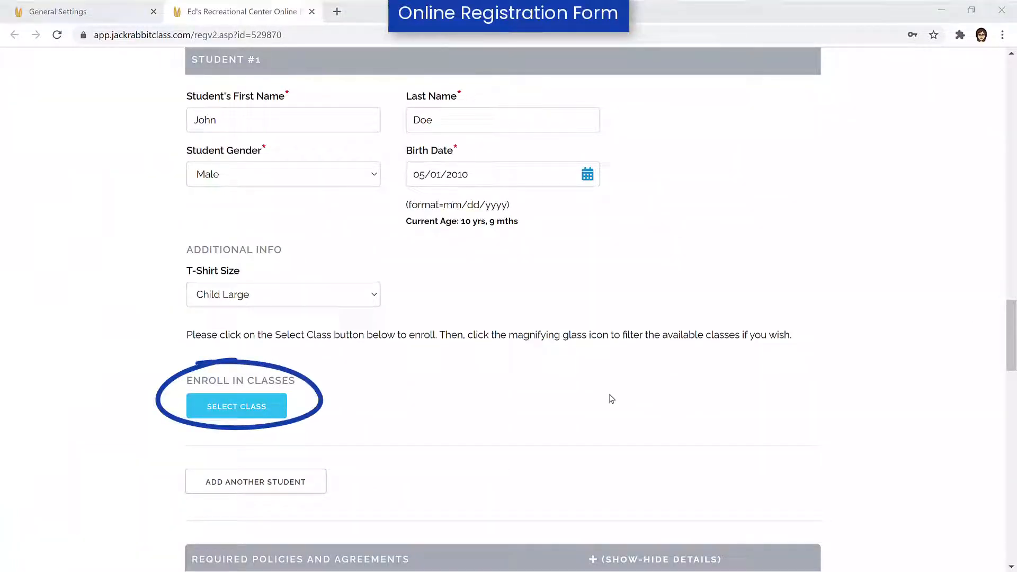
click(236, 407)
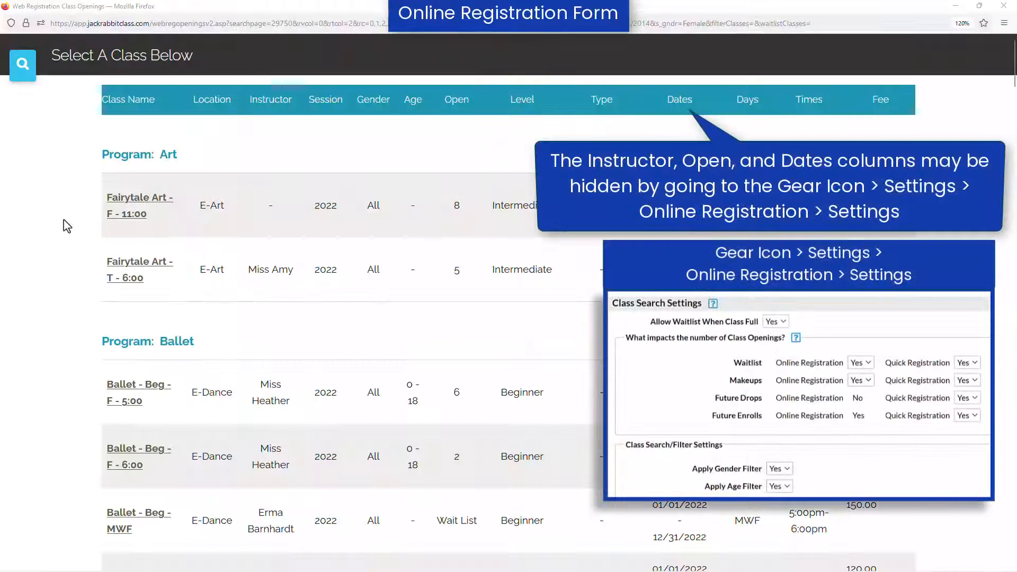
Filter the class search and enroll the test student in Ballet - Beg - F - 5:00.
click(22, 66)
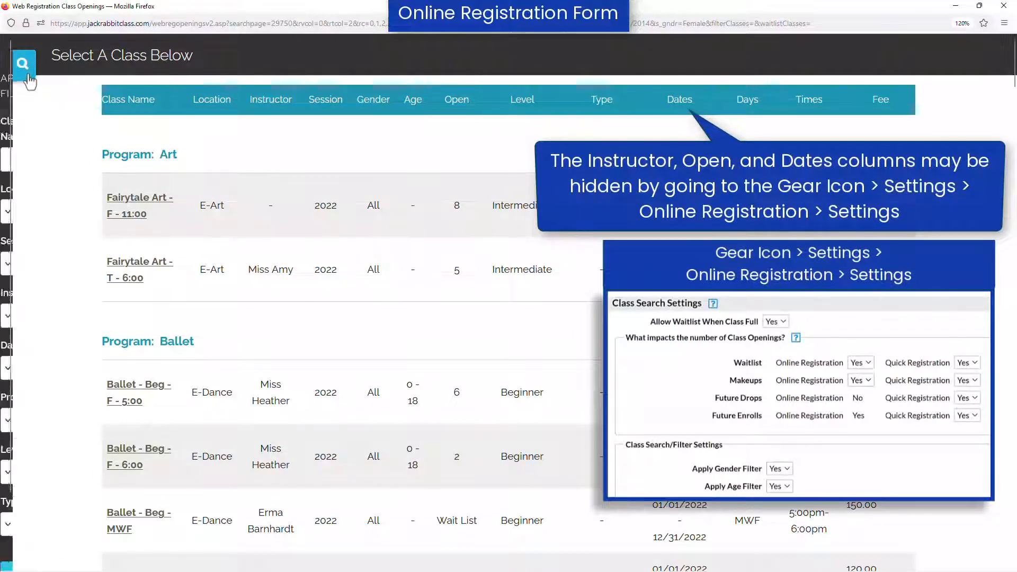
click(23, 64)
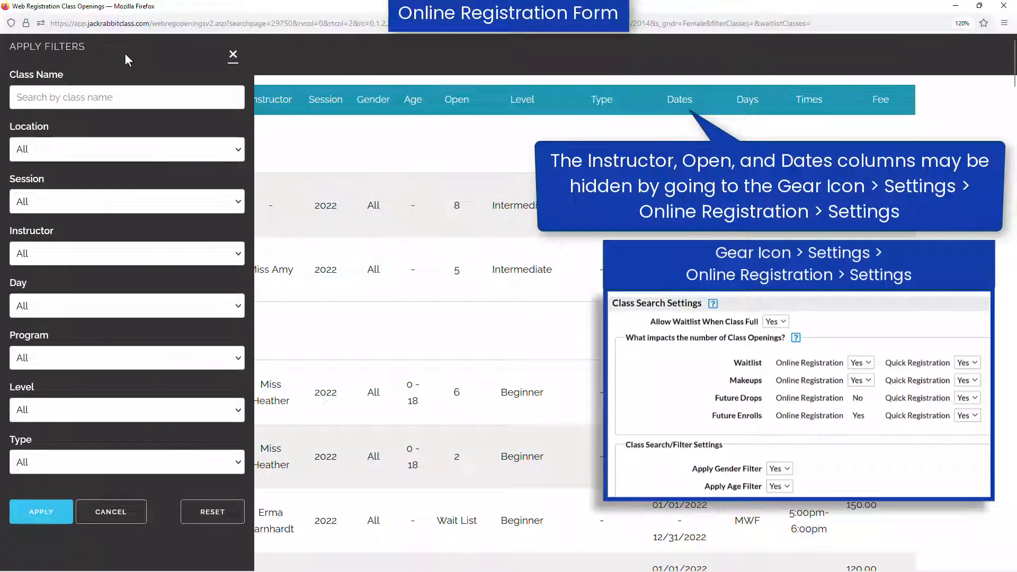
click(233, 55)
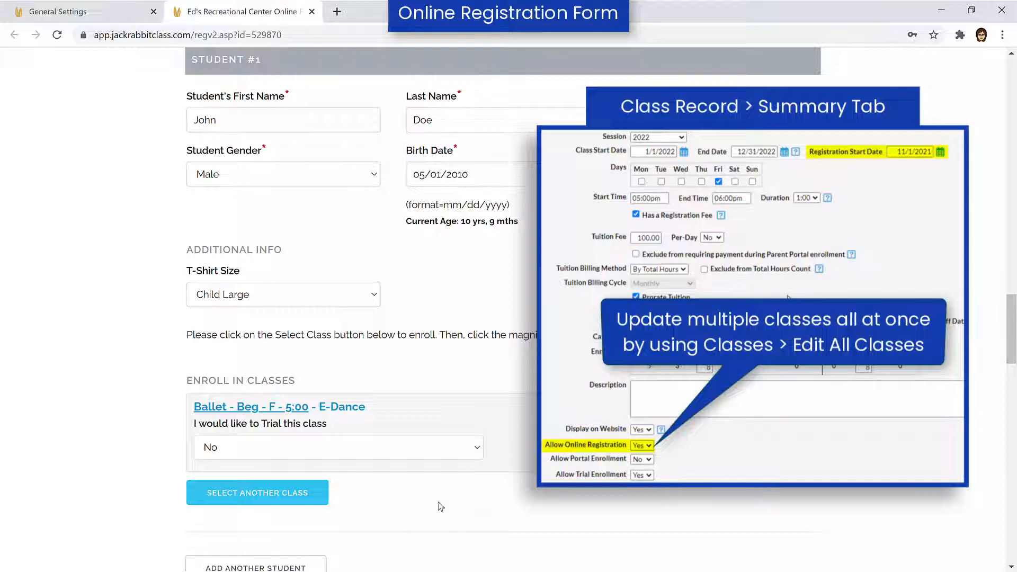
Agree to the policies and enter 'Jane Doe' as the agreement full name.
scroll(down, 3)
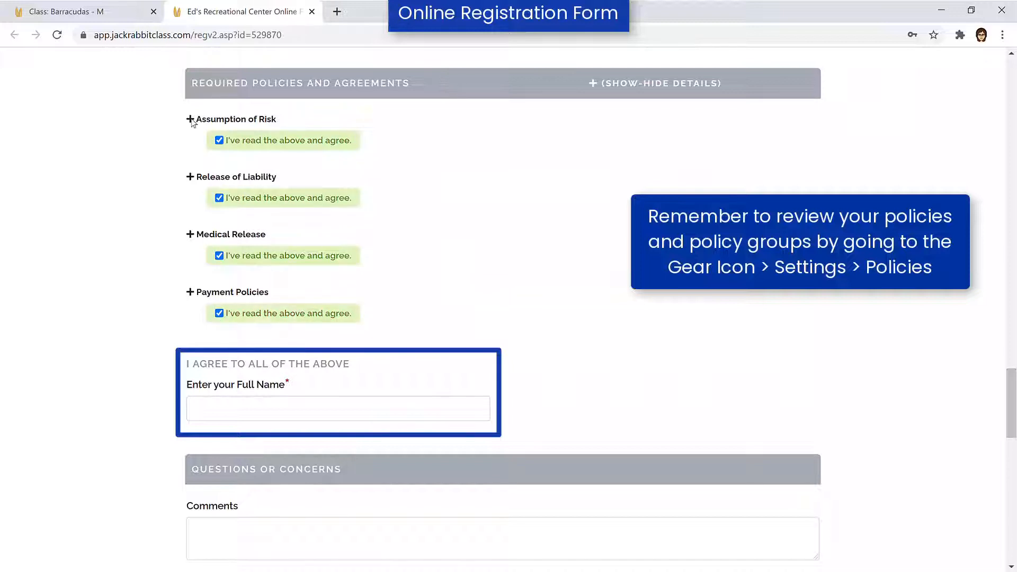
click(316, 407)
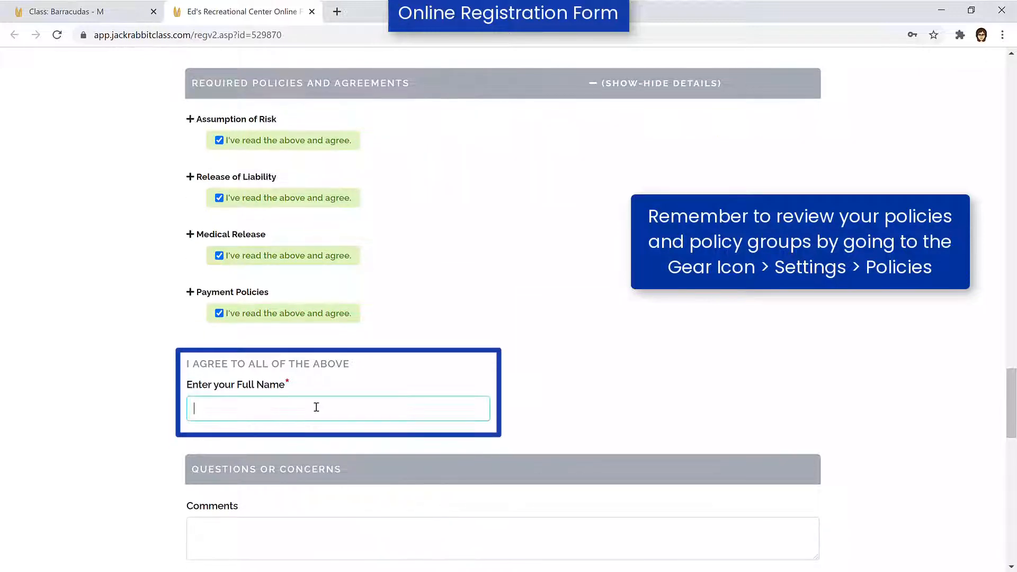
text(Jane Doe)
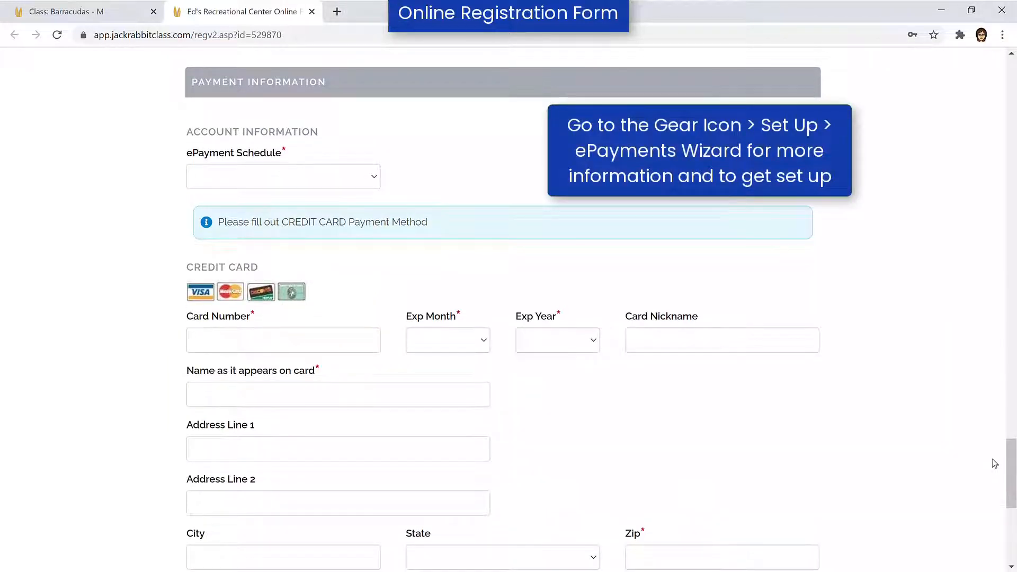
mouse_move(785, 397)
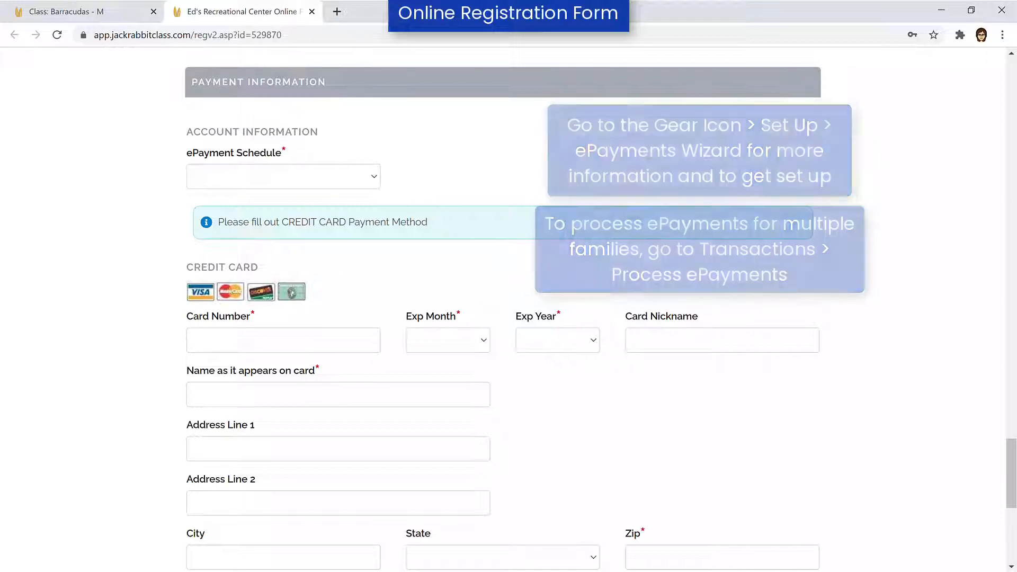
Review the payment information and submit the test registration.
scroll(down, 3)
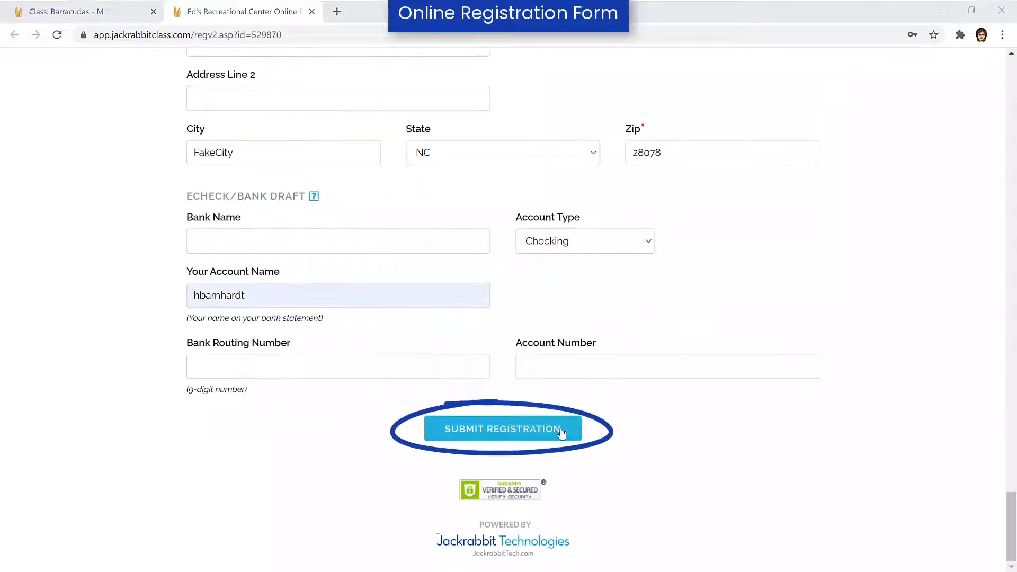
click(503, 429)
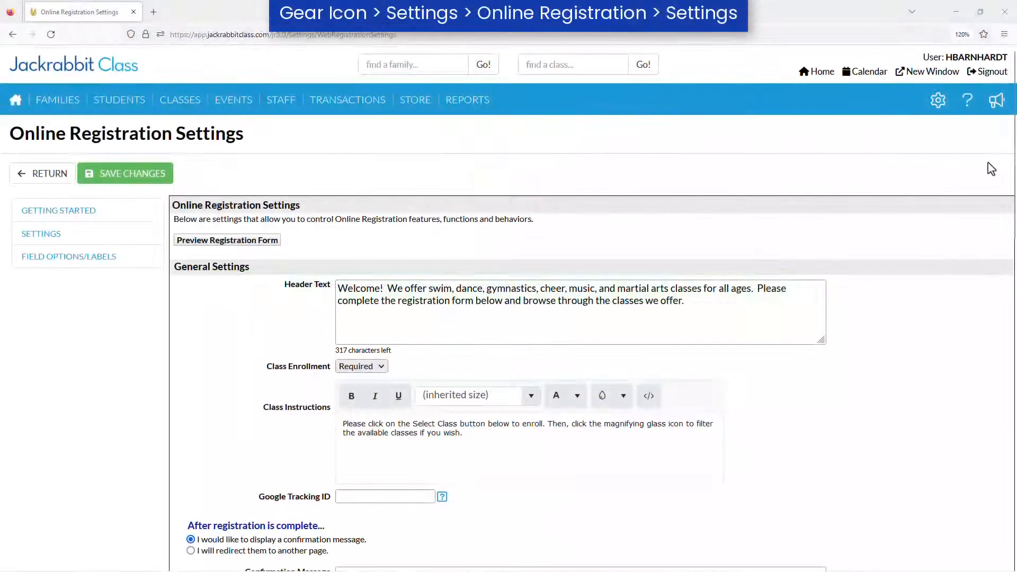
Scroll through the header text and after-registration options.
scroll(down, 3)
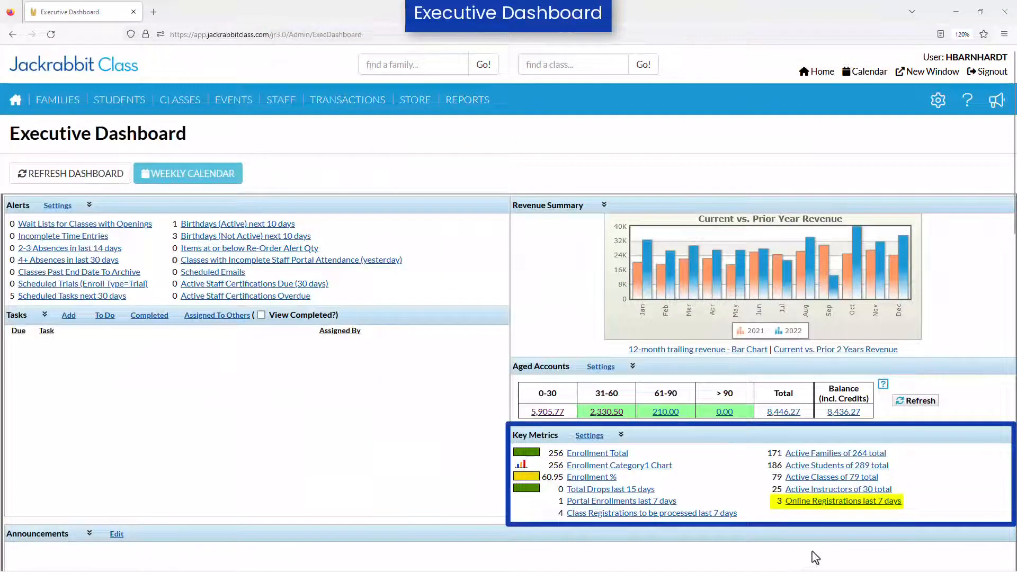
List online registrations from the last 7 days and open the Doe family's record.
click(844, 499)
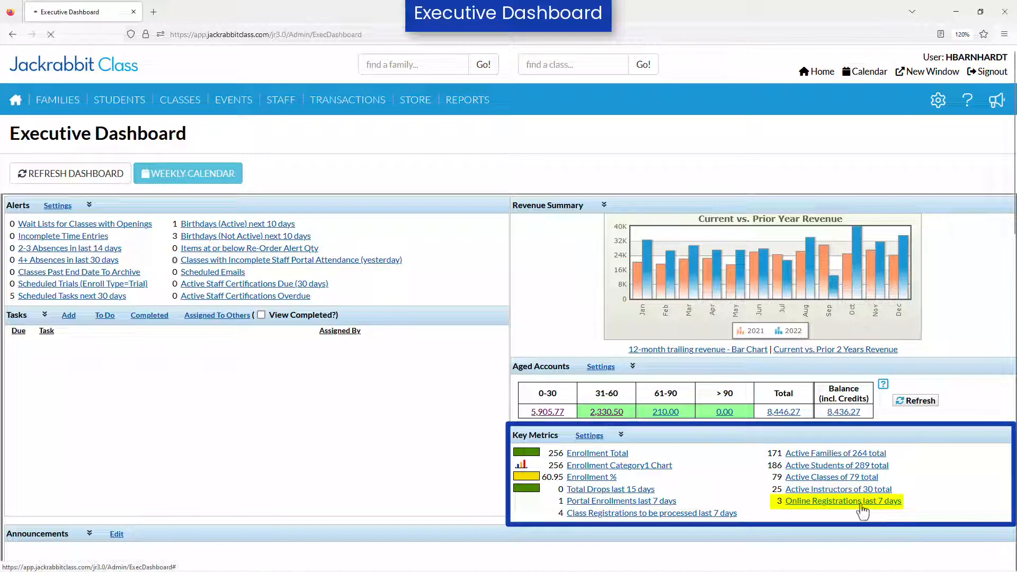
click(843, 500)
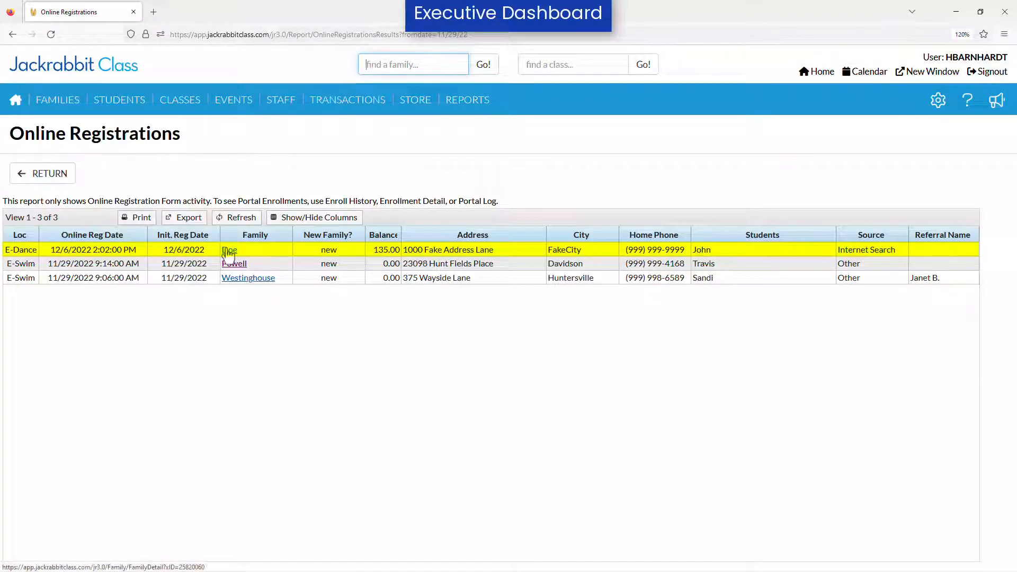
click(227, 249)
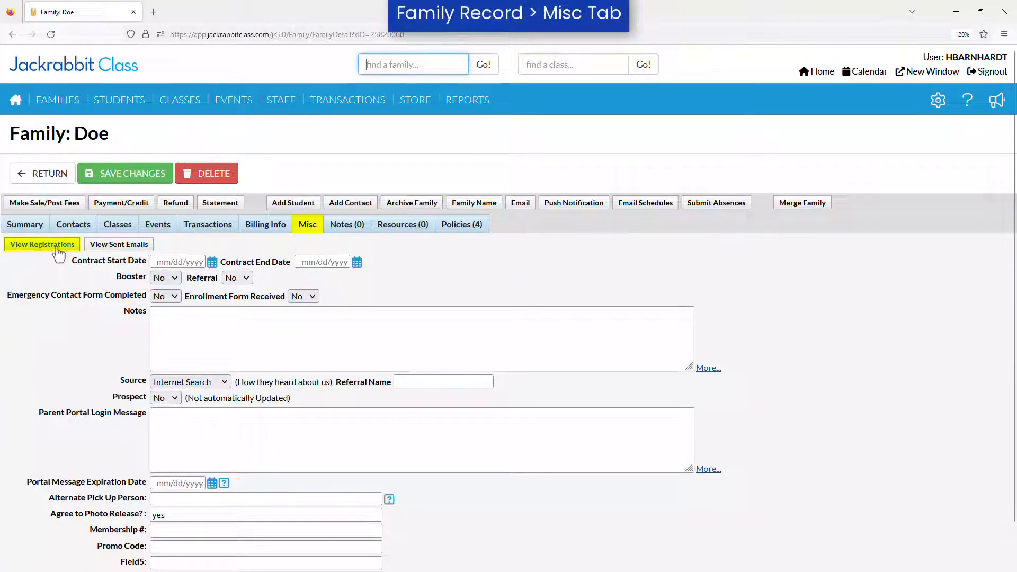
View the family's submitted registration, then go to the Help Center soft-launch article.
click(384, 310)
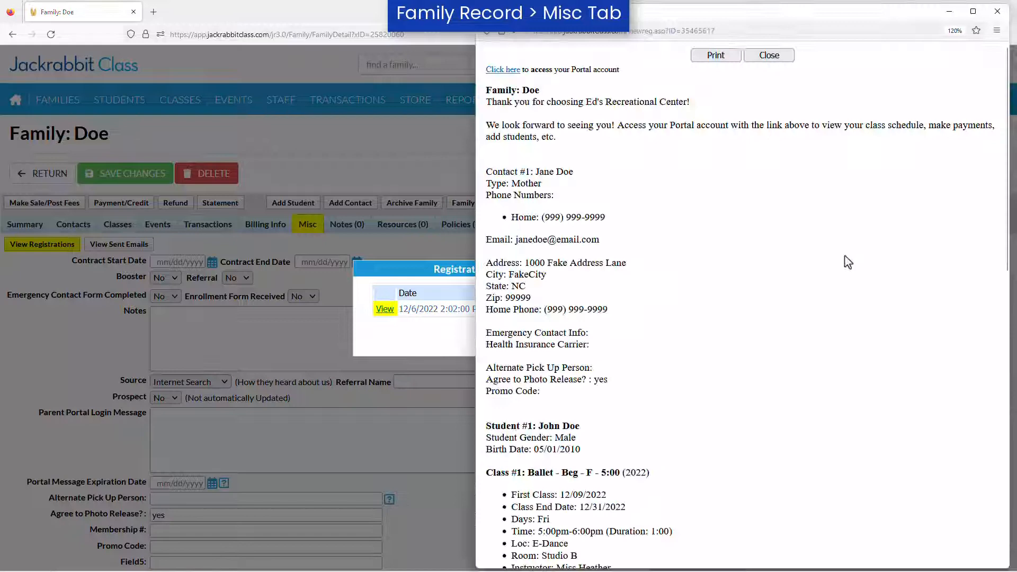
click(769, 56)
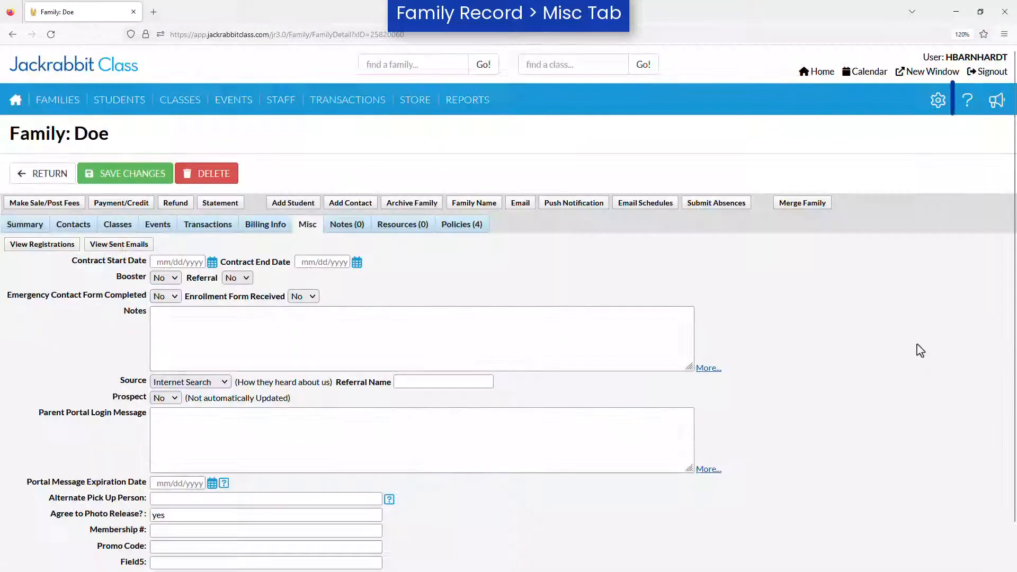
click(968, 99)
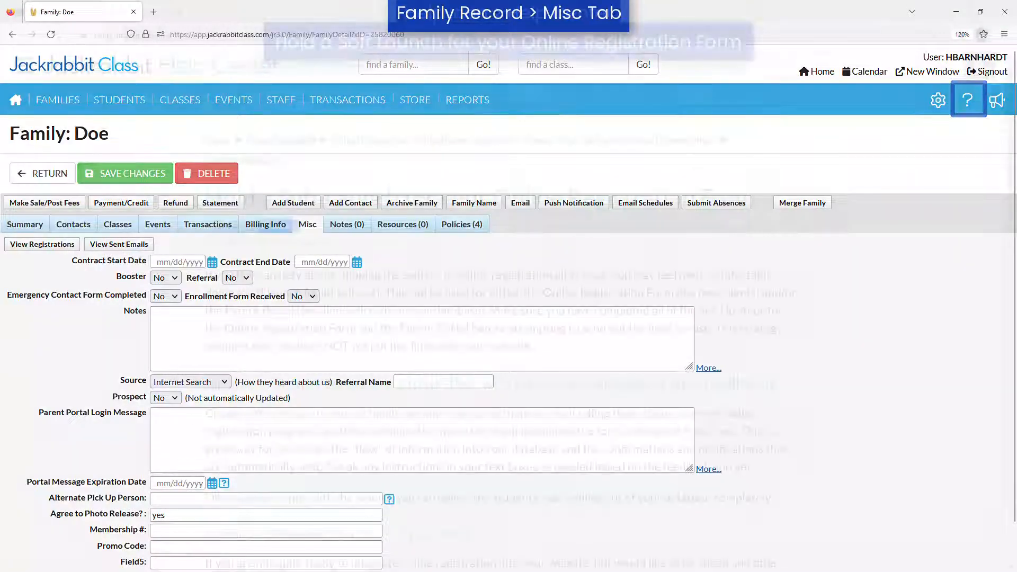
click(968, 100)
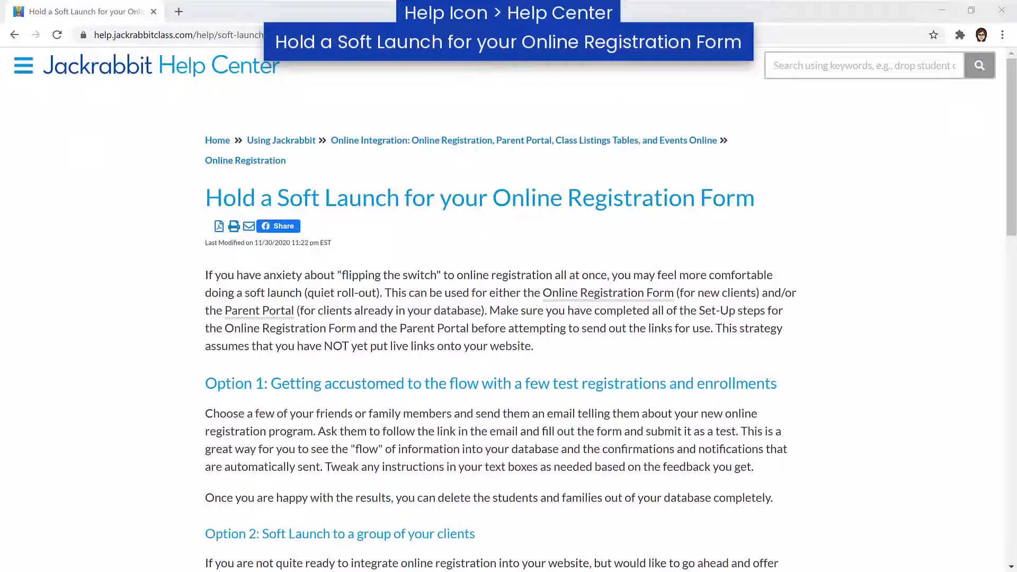